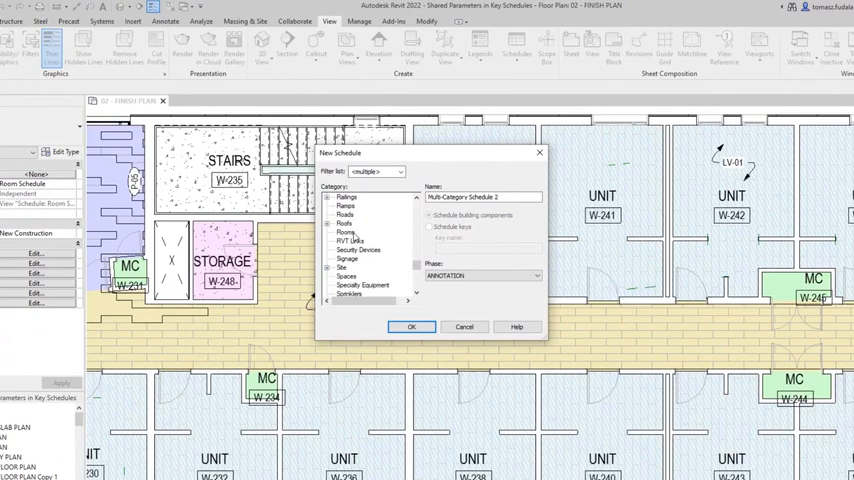
Create a Rooms key schedule 'Room Style Schedule' keyed by 'Room Finish Style'
{"action": "left_click", "coordinate": [430, 227]}
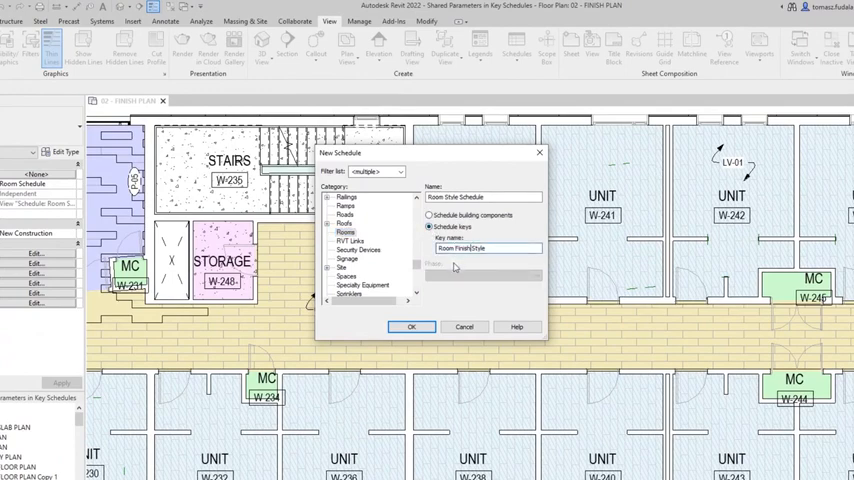
{"action": "left_click", "coordinate": [411, 327]}
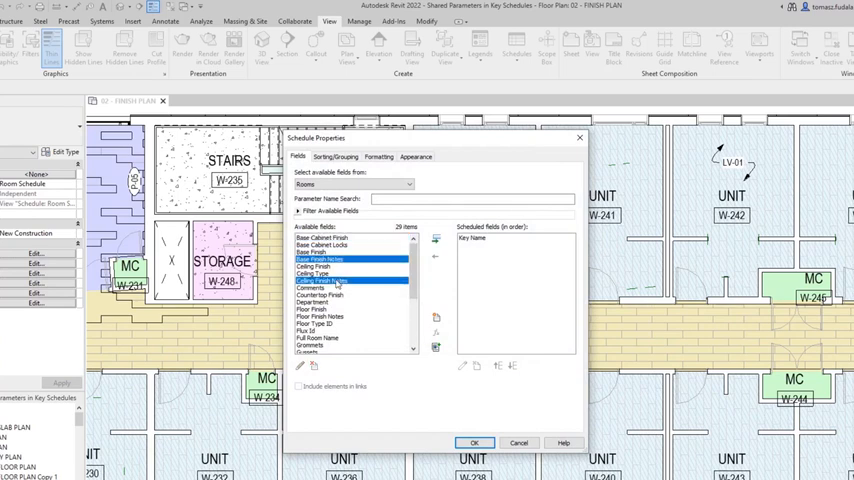
Start a new parameter from the schedule's Fields list
{"action": "left_click", "coordinate": [320, 316]}
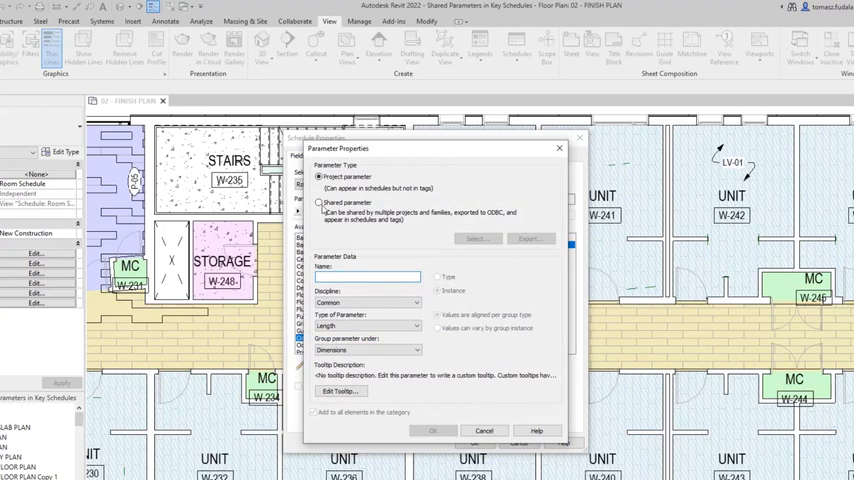
Add a shared finish notes parameter (Base, Ceiling, Floor, Wall) to the schedule fields
{"action": "left_click", "coordinate": [319, 203]}
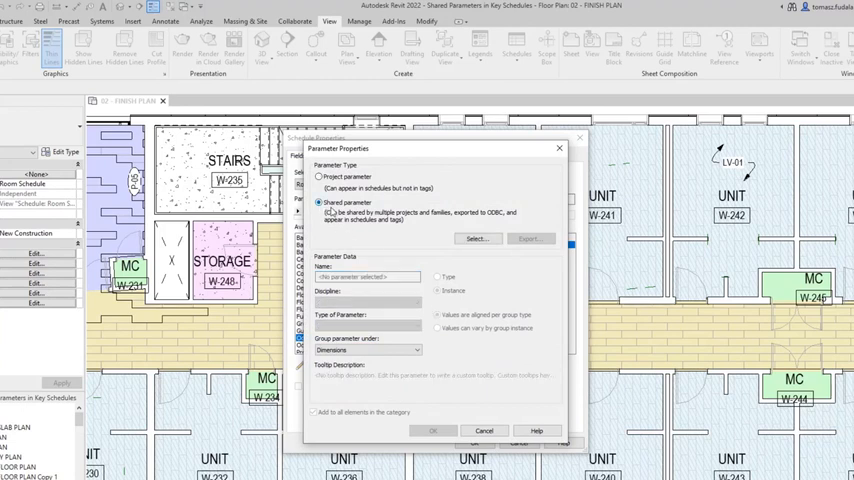
{"action": "left_click", "coordinate": [474, 238]}
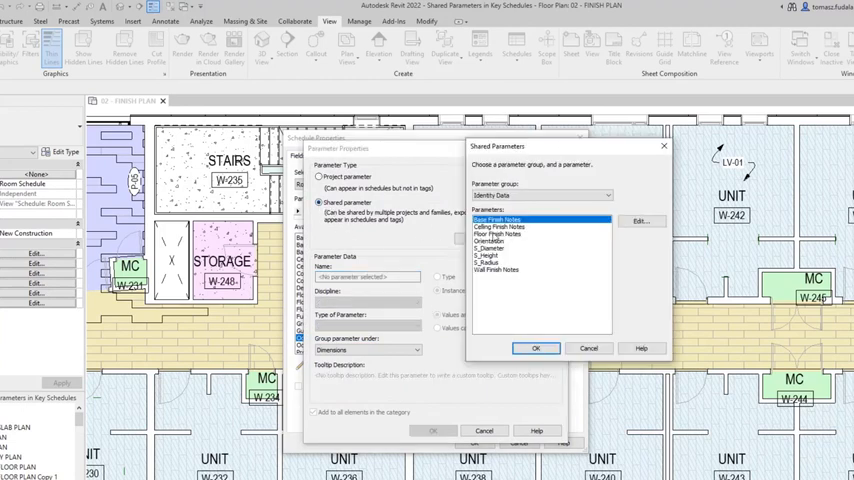
{"action": "left_click", "coordinate": [496, 270]}
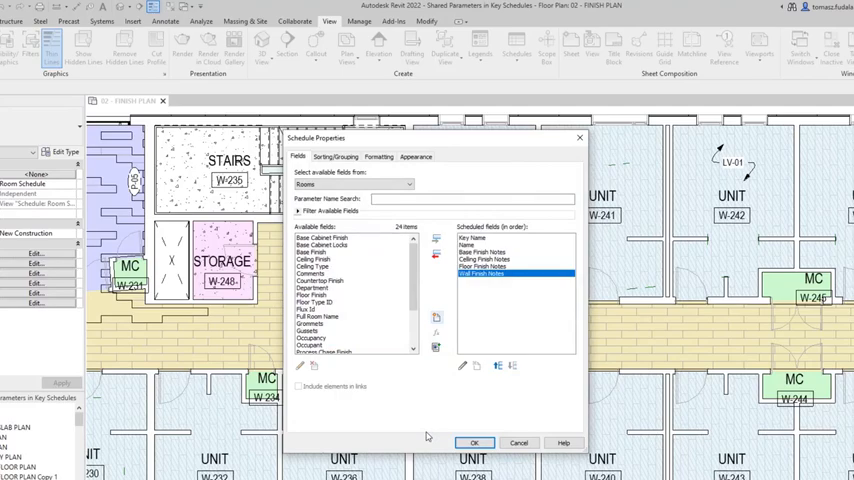
Confirm the Room Style Schedule's field setup
{"action": "left_click", "coordinate": [474, 443]}
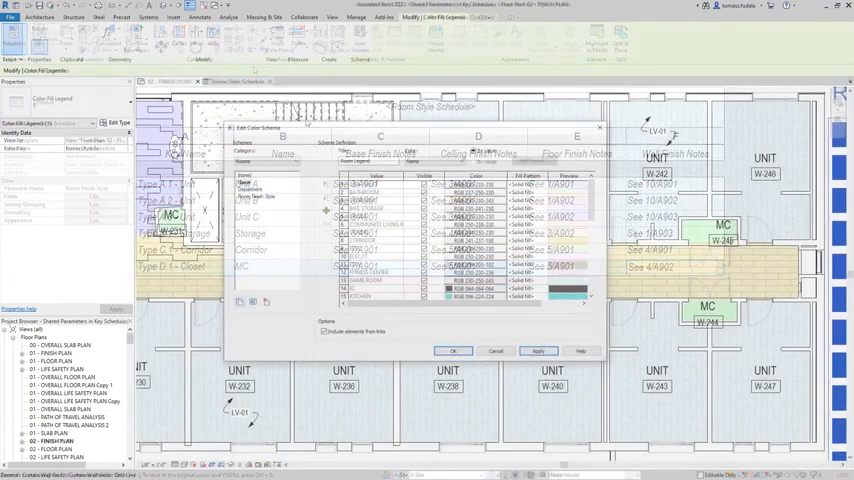
Apply the Room Finish Style color scheme and select the four upper unit rooms
{"action": "left_click", "coordinate": [538, 351]}
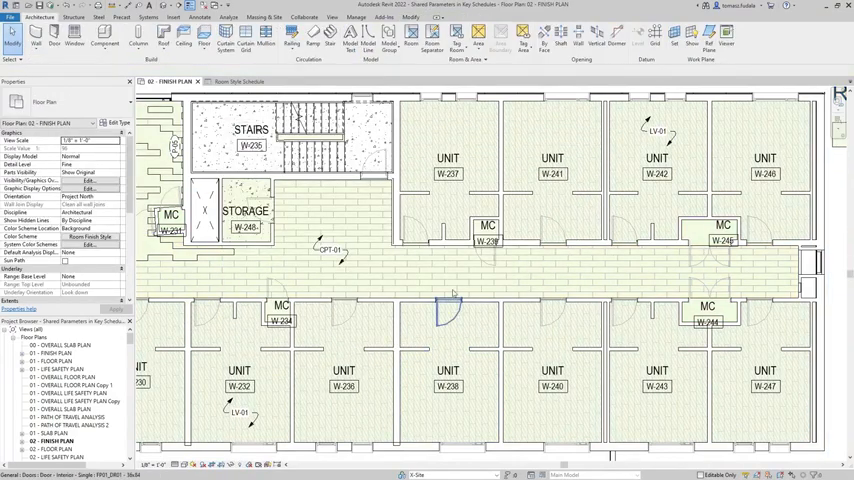
{"action": "left_click", "coordinate": [447, 165]}
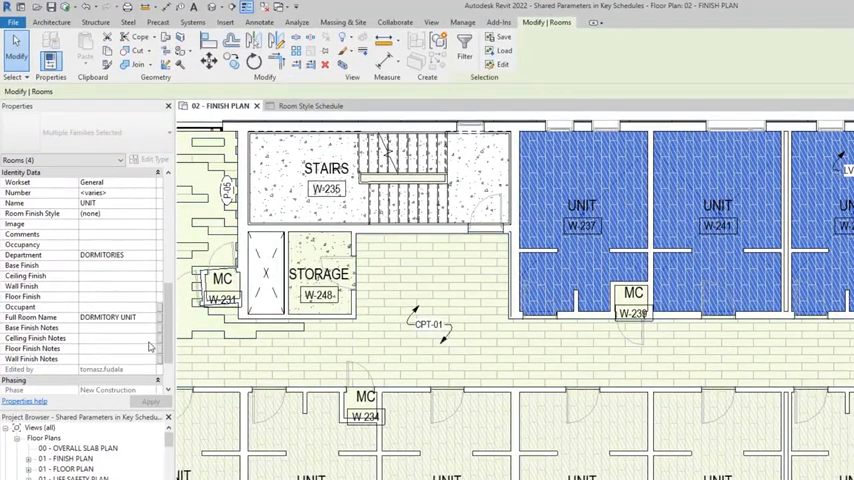
Assign a Room Finish Style to the selected unit rooms in Properties
{"action": "left_click", "coordinate": [148, 214]}
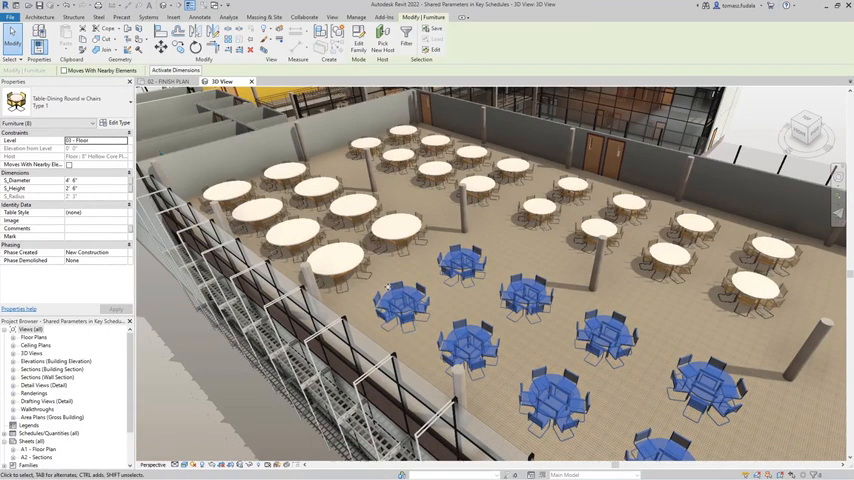
Open the Table Style key schedule and edit the Large style's diameter
{"action": "left_click", "coordinate": [97, 212]}
{"action": "type", "text": "5"}
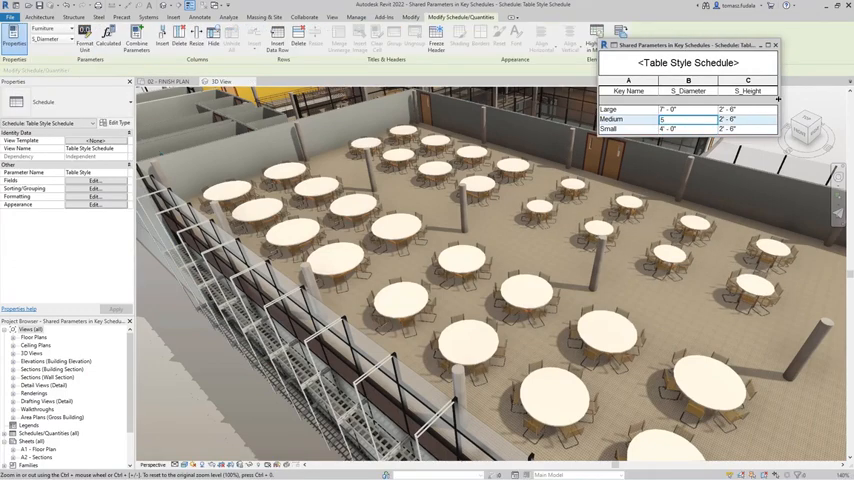
{"action": "left_click", "coordinate": [688, 109]}
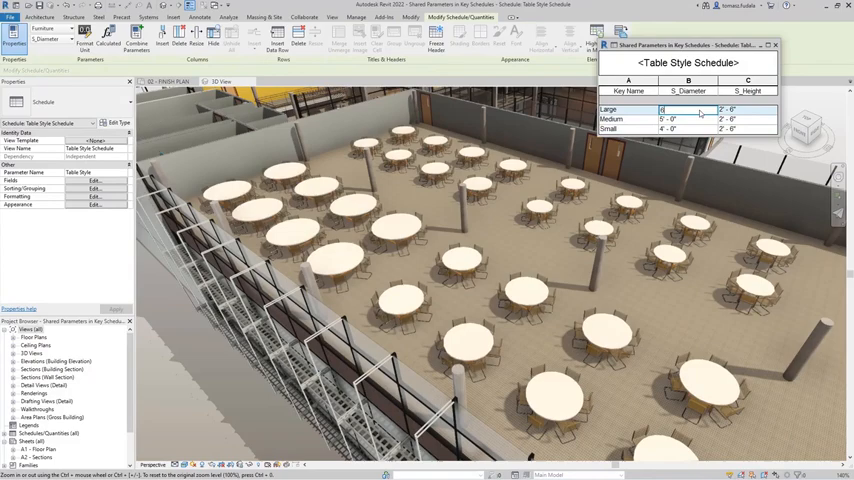